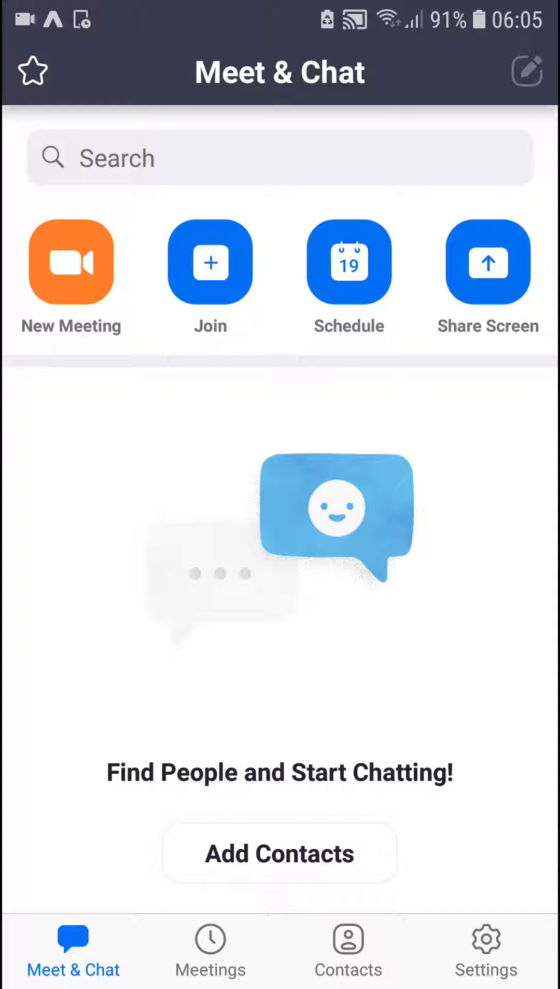
# Step: Show the Channels page under Contacts, which lists no channels yet
pyautogui.click(348, 946)
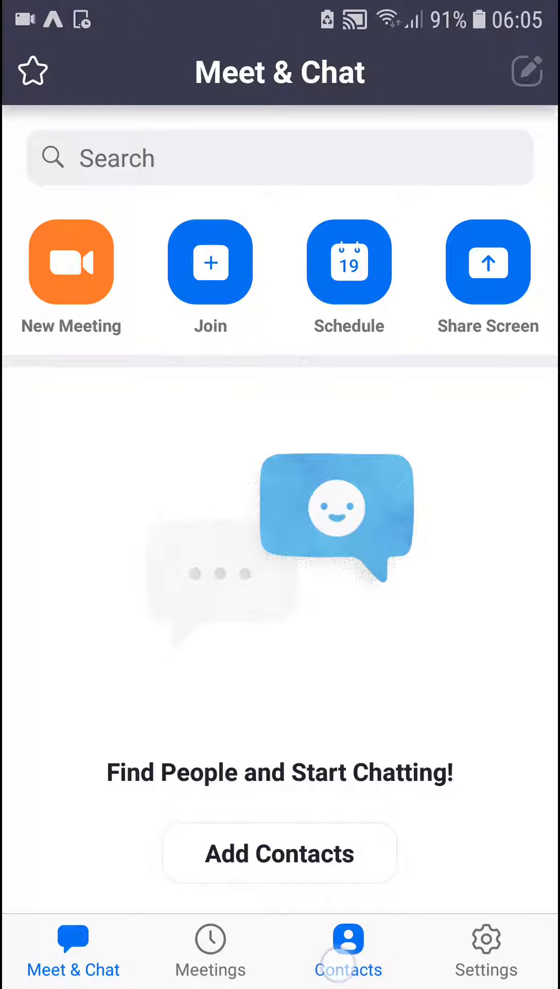
pyautogui.click(348, 949)
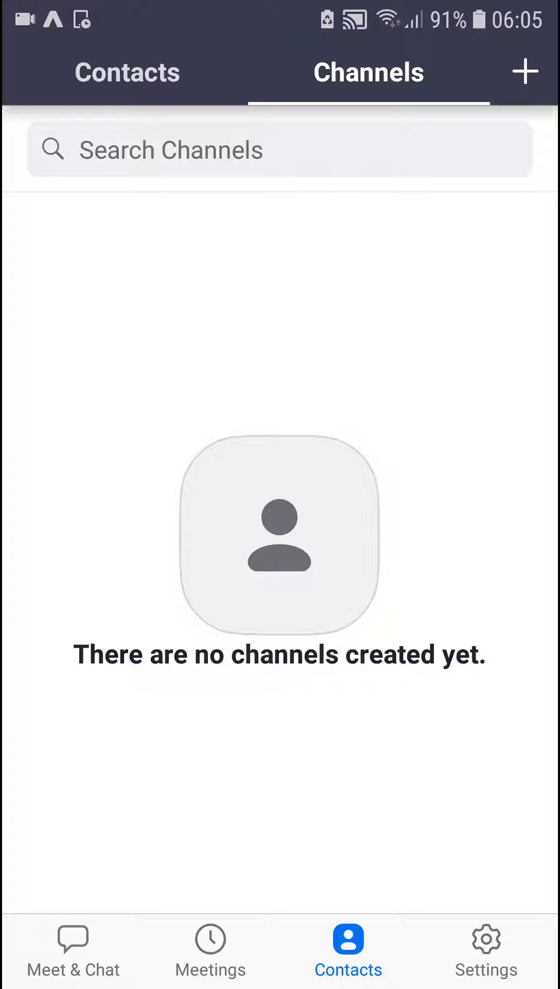
# Step: Begin a new channel from the + menu, reaching the empty Create a New Channel form
pyautogui.click(526, 72)
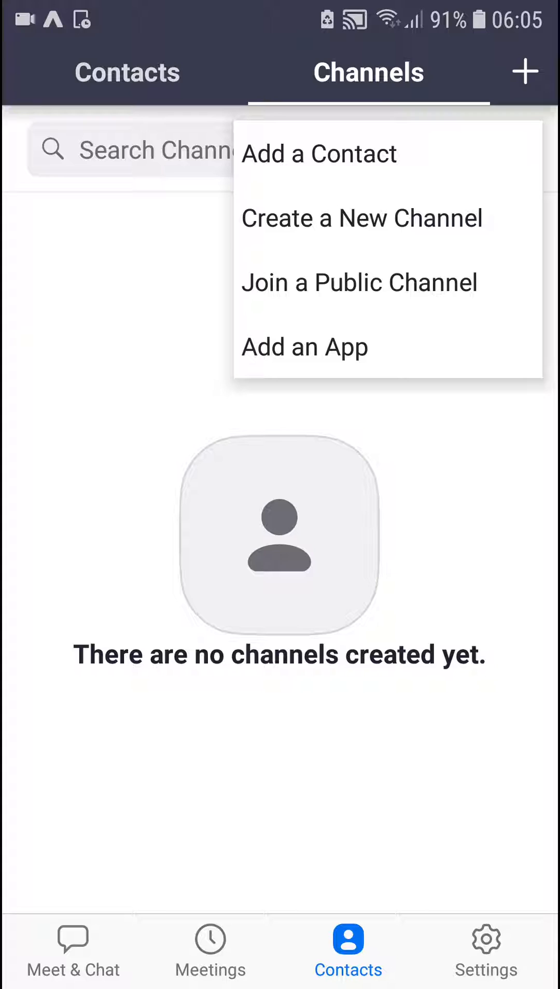
pyautogui.click(363, 218)
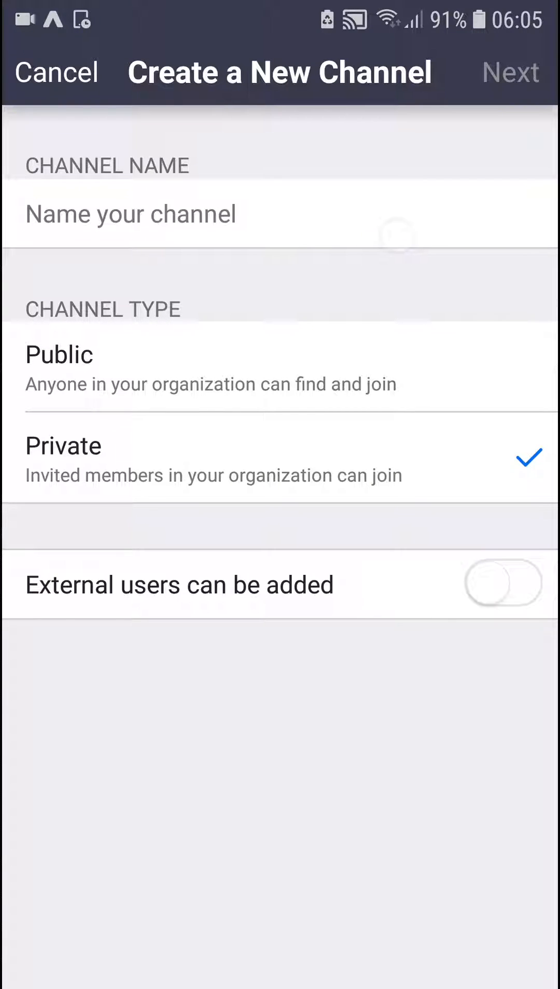
# Step: Name the channel 'Private Marcus' and switch on 'External users can be added'
pyautogui.click(131, 215)
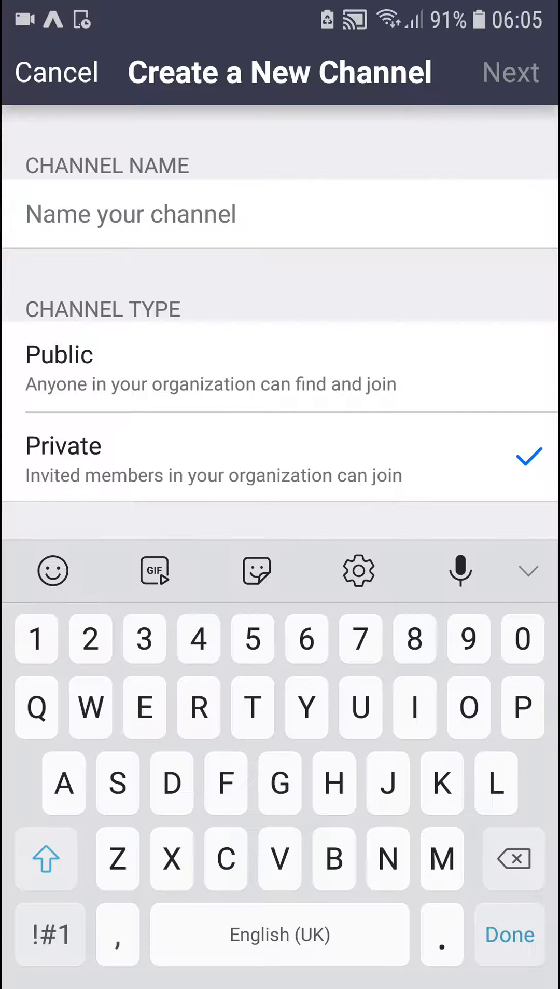
pyautogui.write('Privat3')
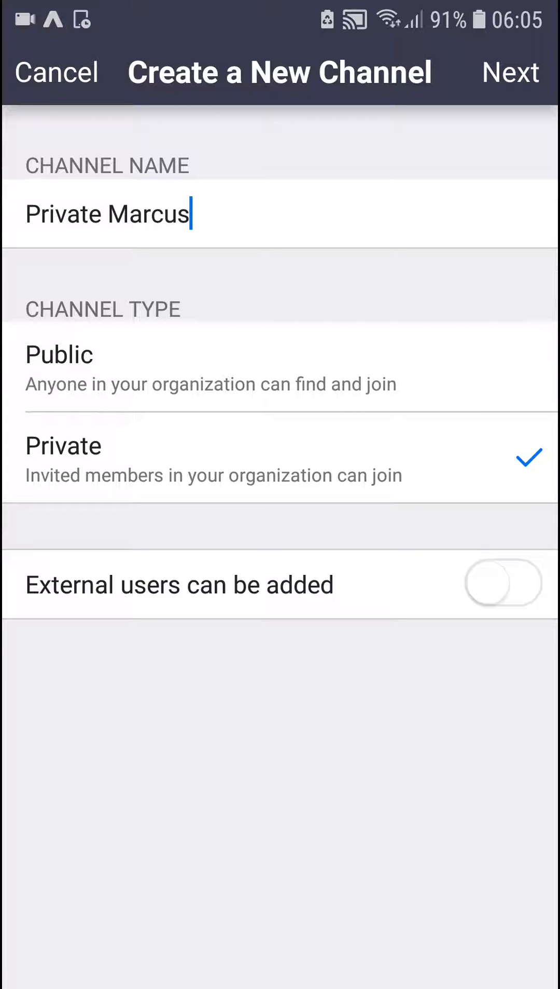
pyautogui.click(504, 583)
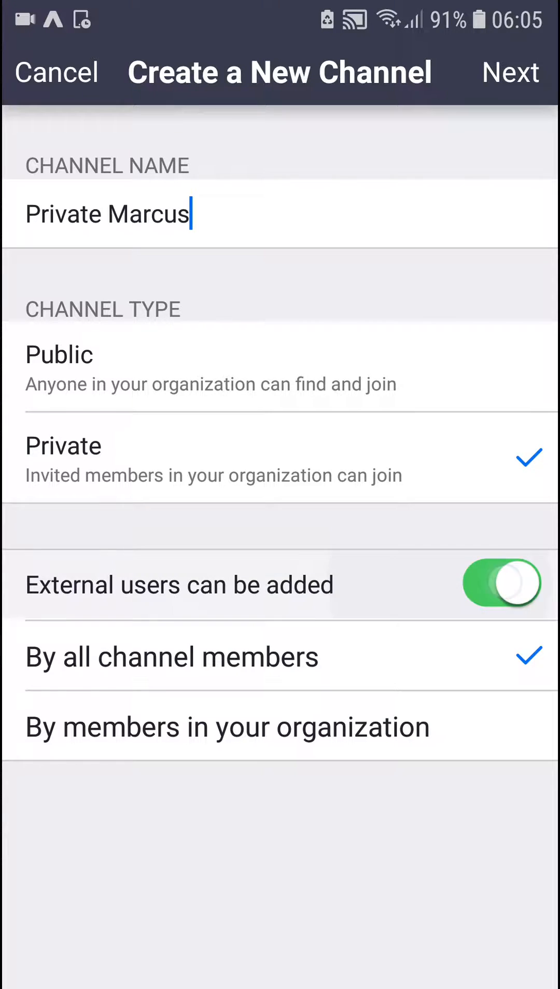
pyautogui.click(501, 583)
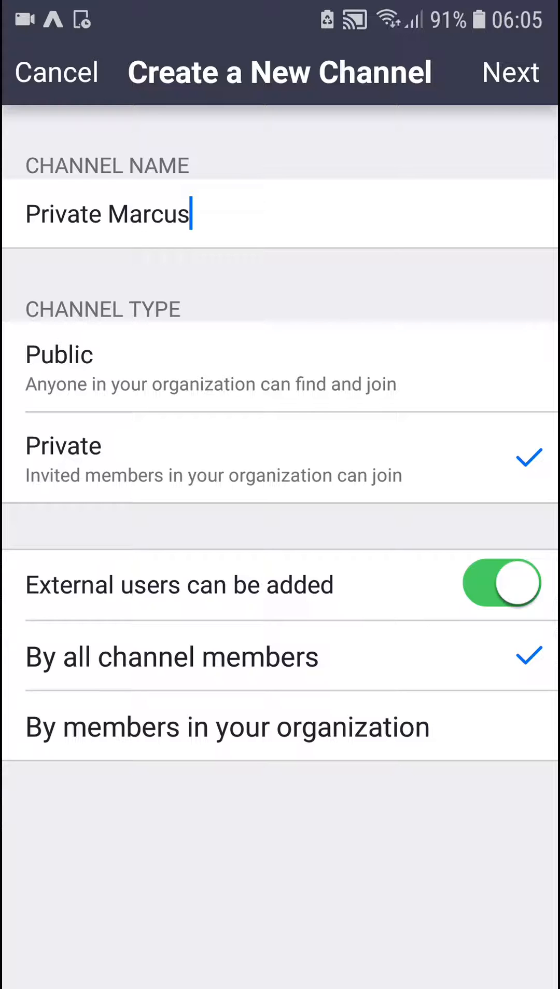
# Step: Advance to the Add Members step and focus the people search field
pyautogui.click(512, 71)
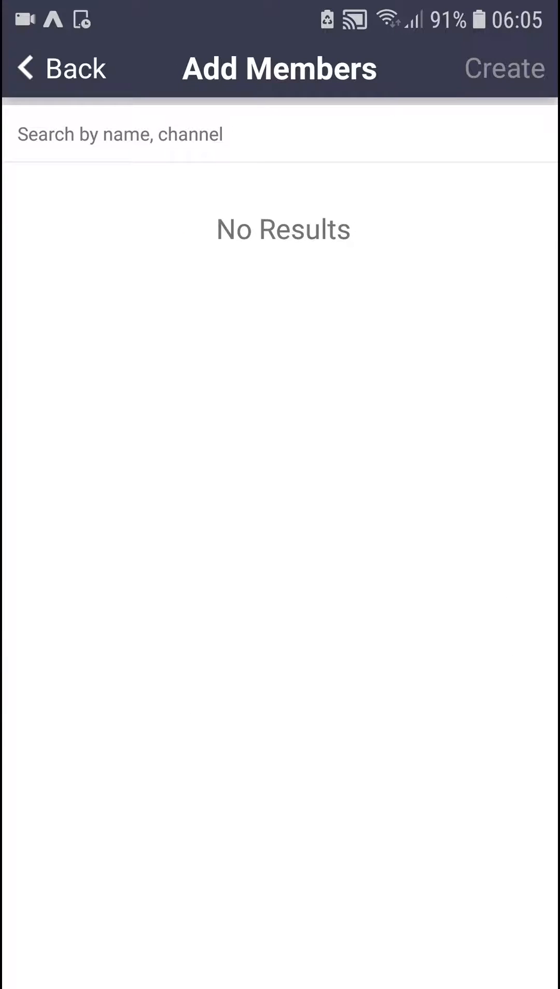
pyautogui.click(120, 134)
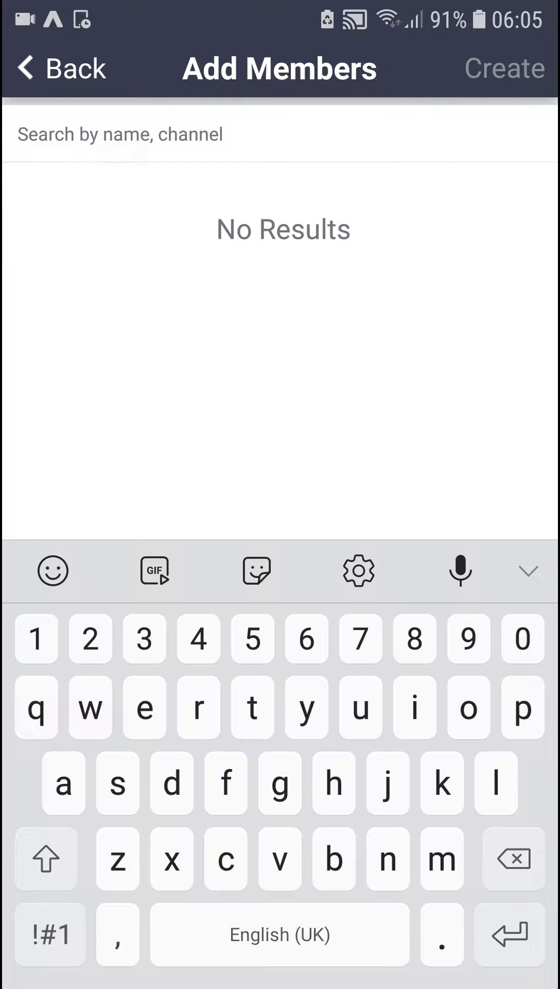